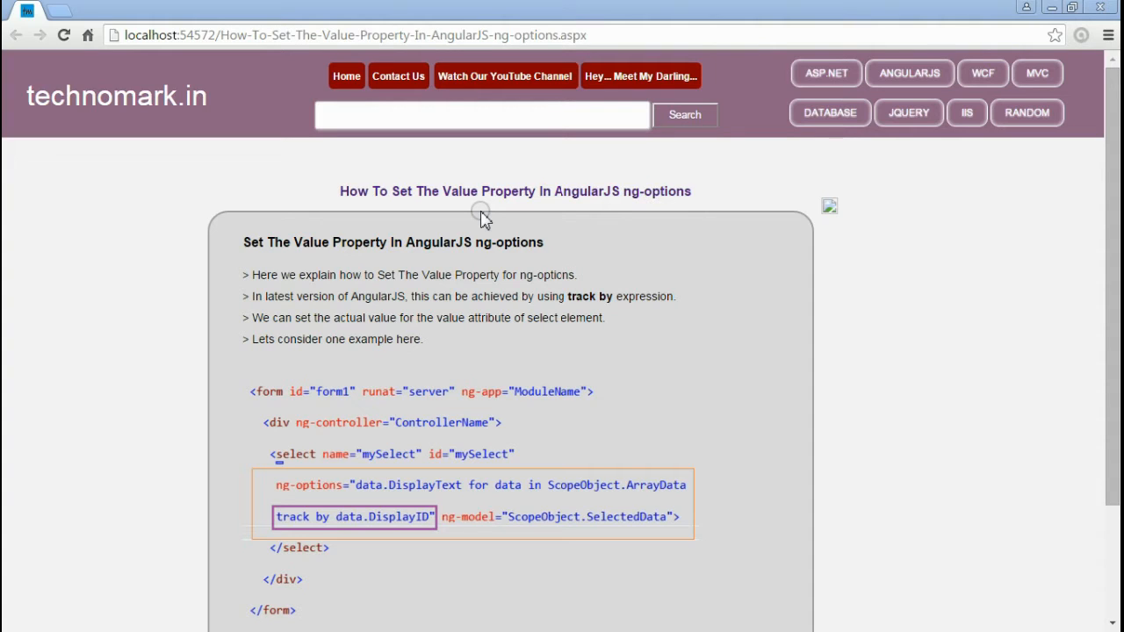
pyautogui.moveTo(531, 273)
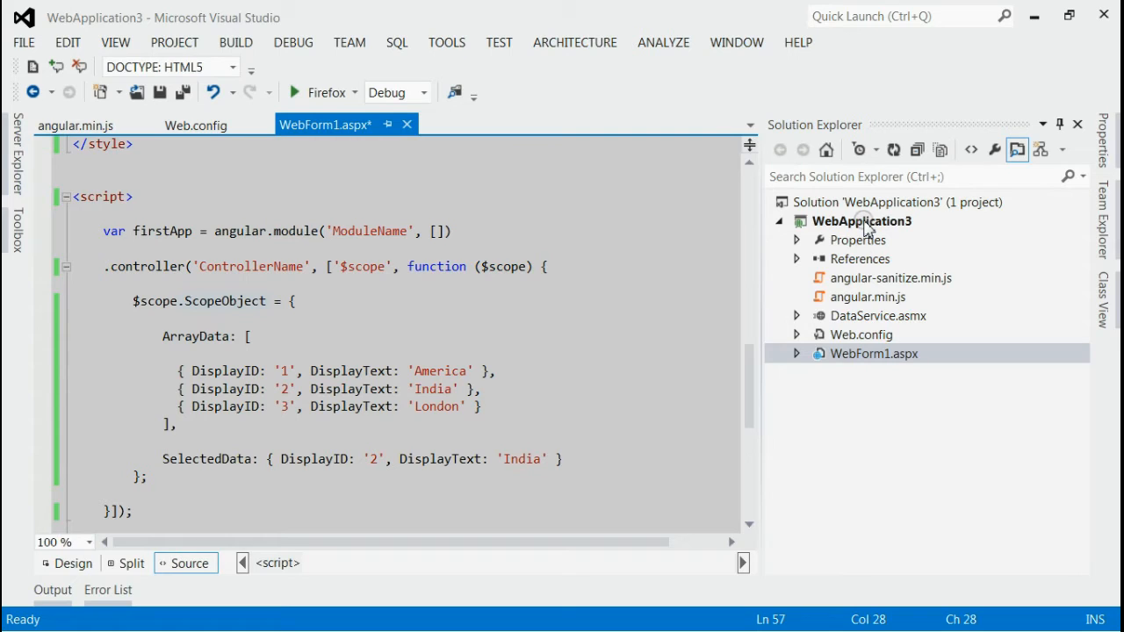
pyautogui.moveTo(865, 303)
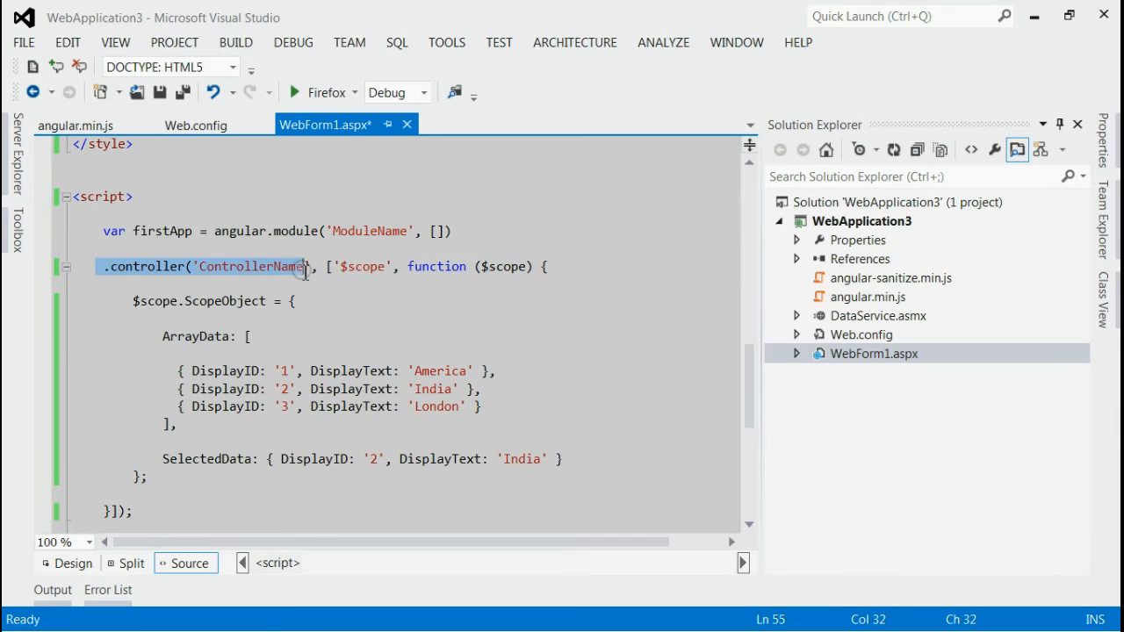
pyautogui.moveTo(211, 307)
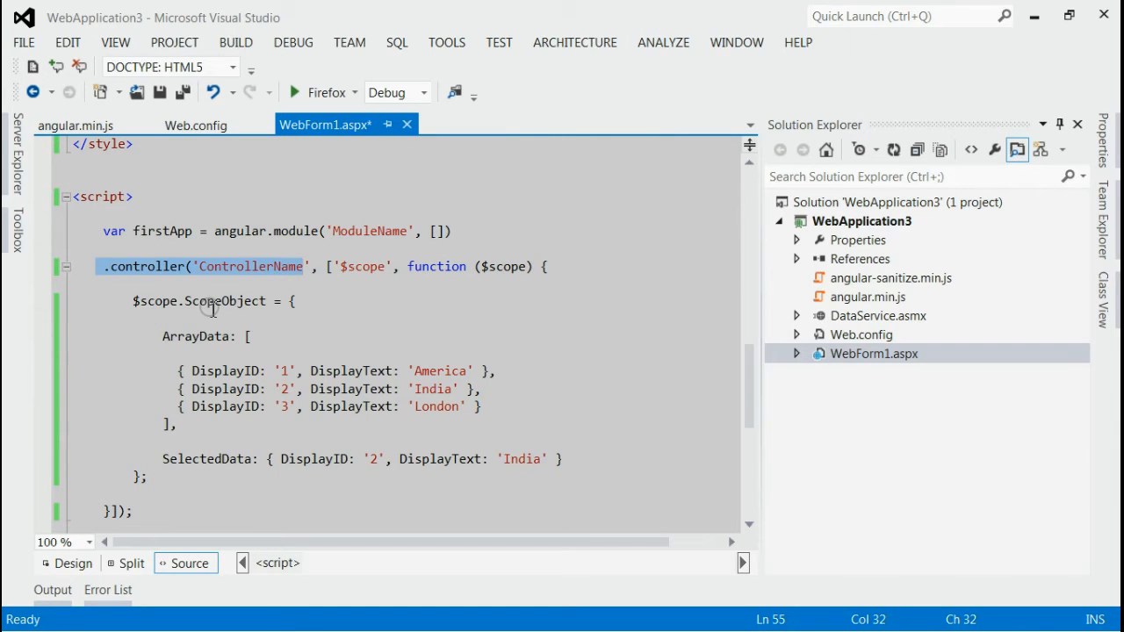
# Step: Highlight ScopeObject and the DisplayID, DisplayText and America data entries in the controller
pyautogui.doubleClick(214, 300)
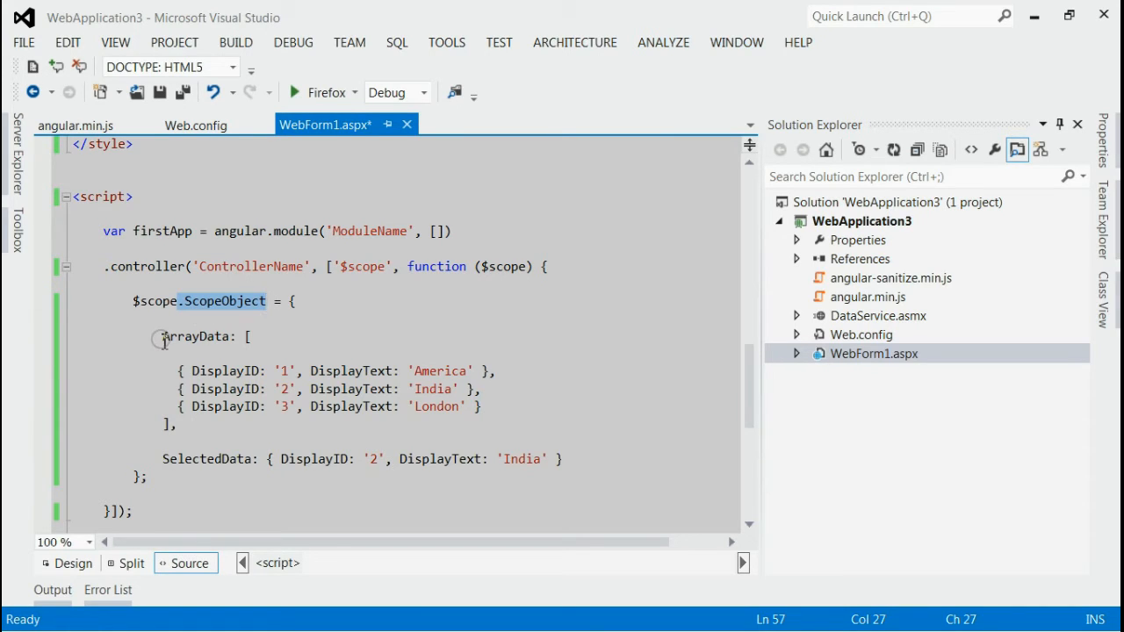
pyautogui.doubleClick(195, 336)
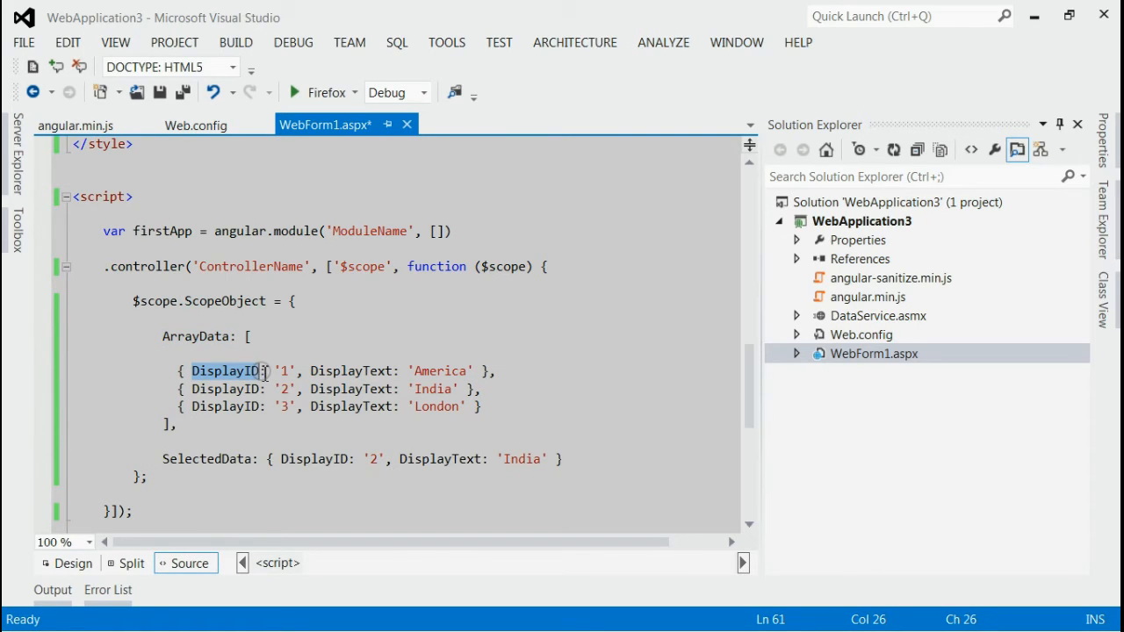
pyautogui.doubleClick(352, 371)
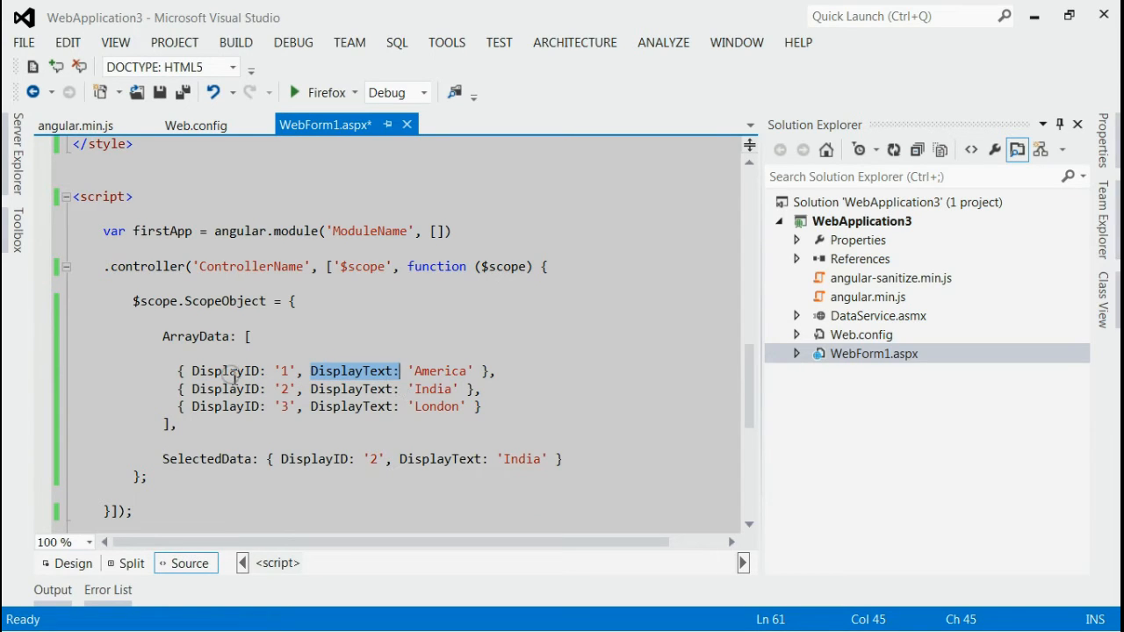
pyautogui.click(311, 371)
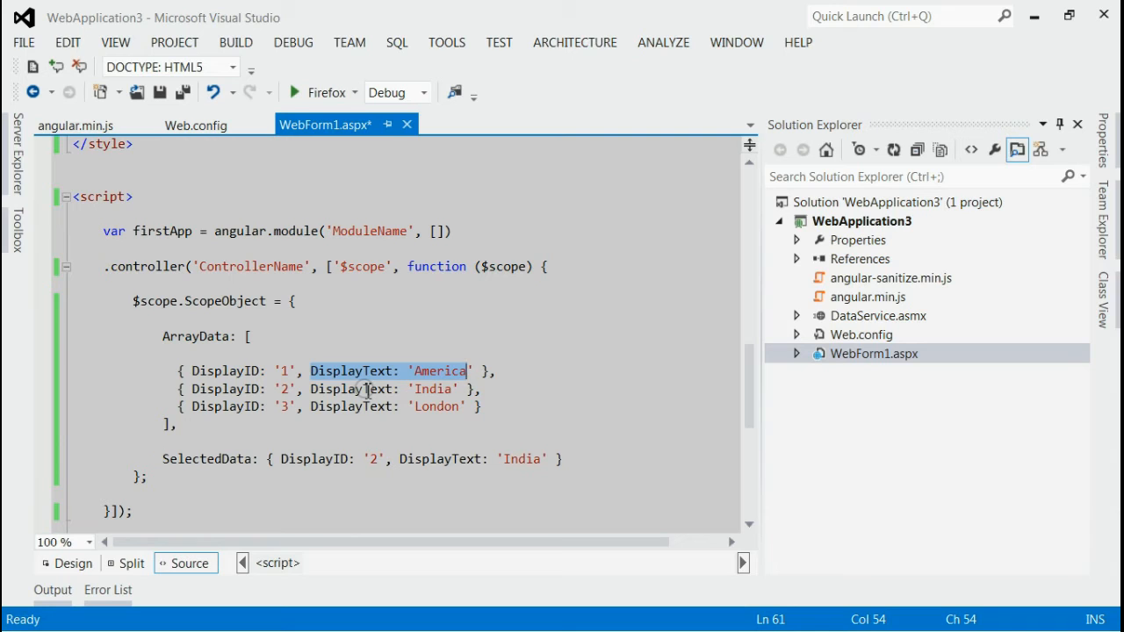
pyautogui.click(158, 458)
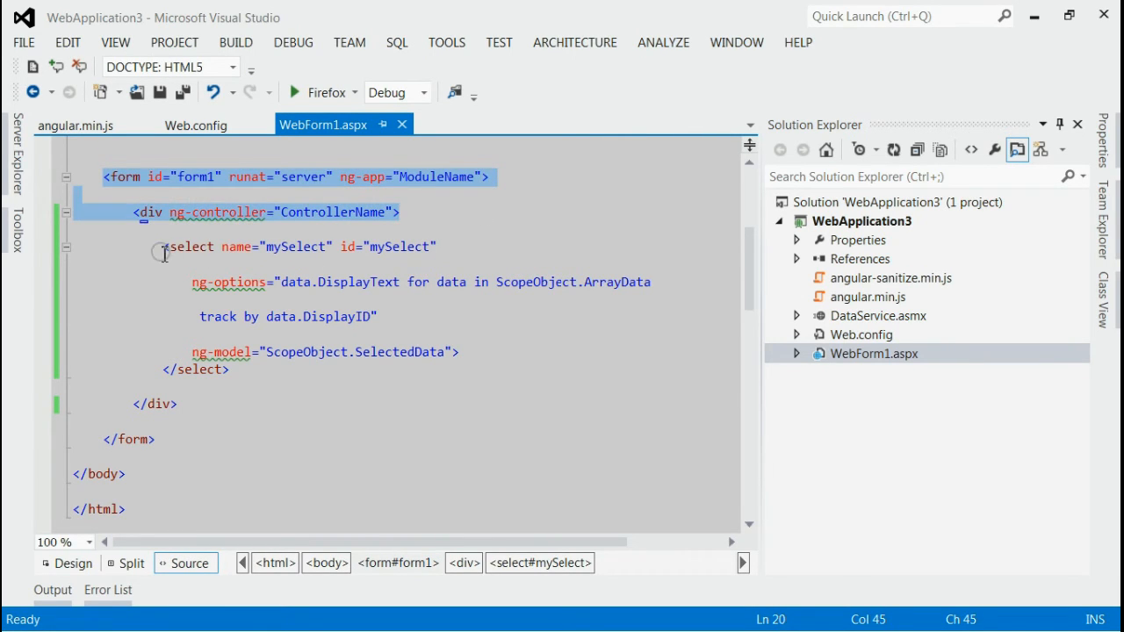
# Step: Point out the ng-model select markup, save all files, and build to run in Firefox
pyautogui.click(260, 282)
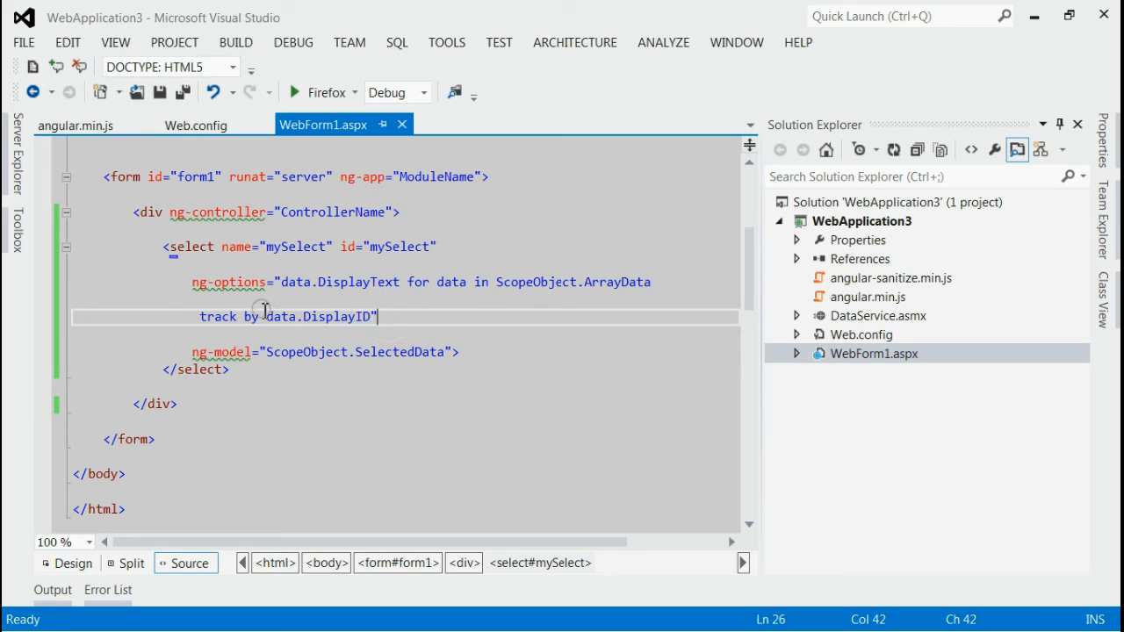
pyautogui.moveTo(195, 317)
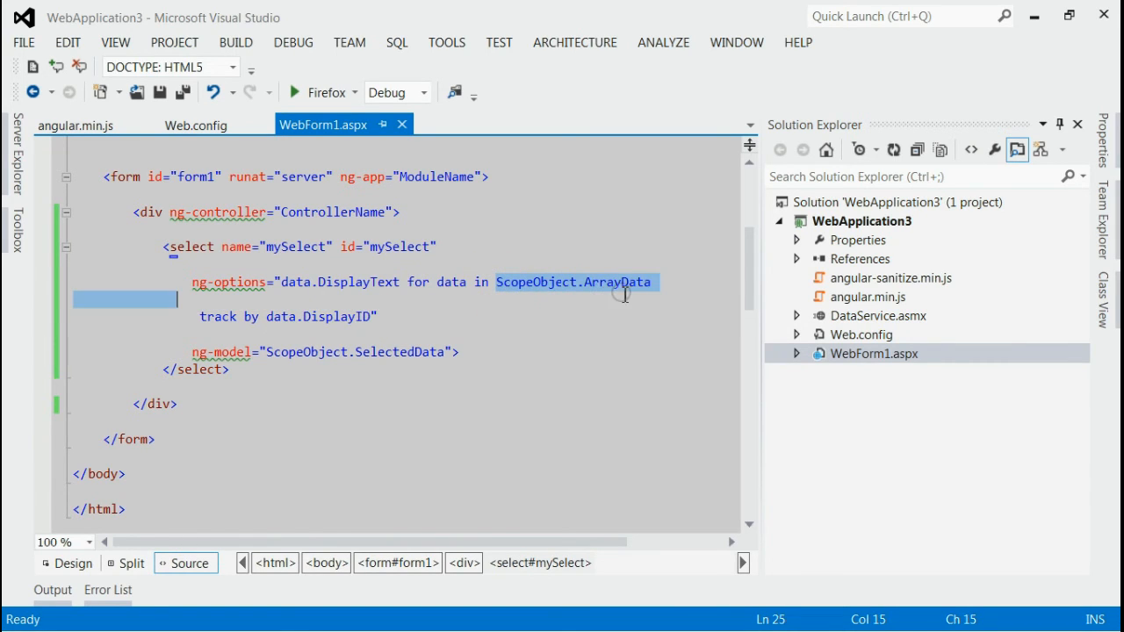
pyautogui.click(653, 282)
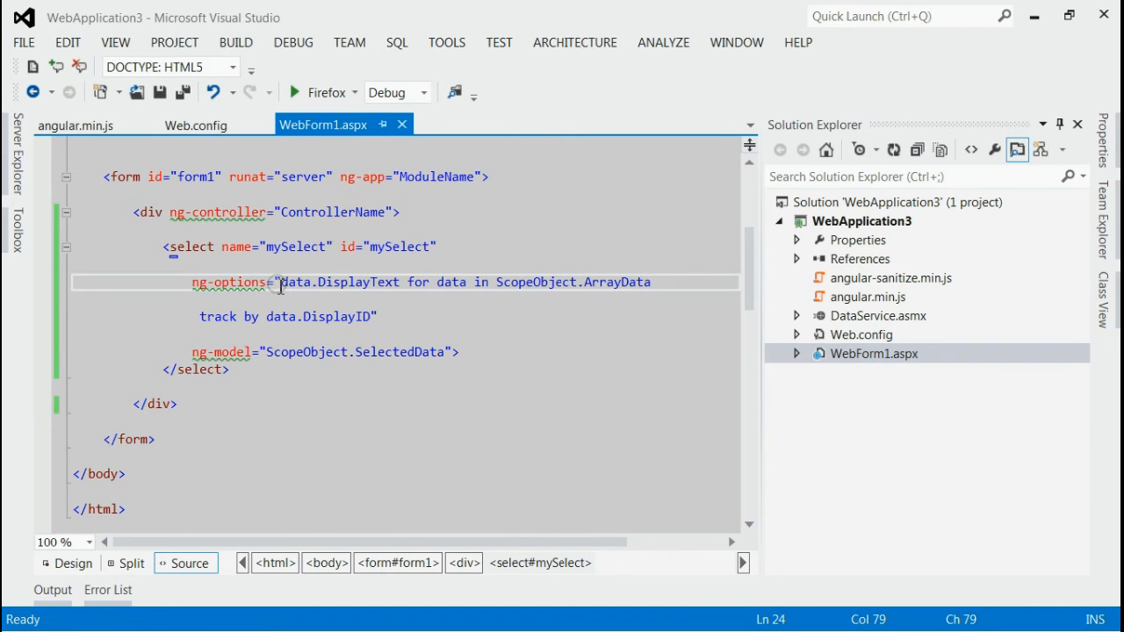
pyautogui.click(230, 340)
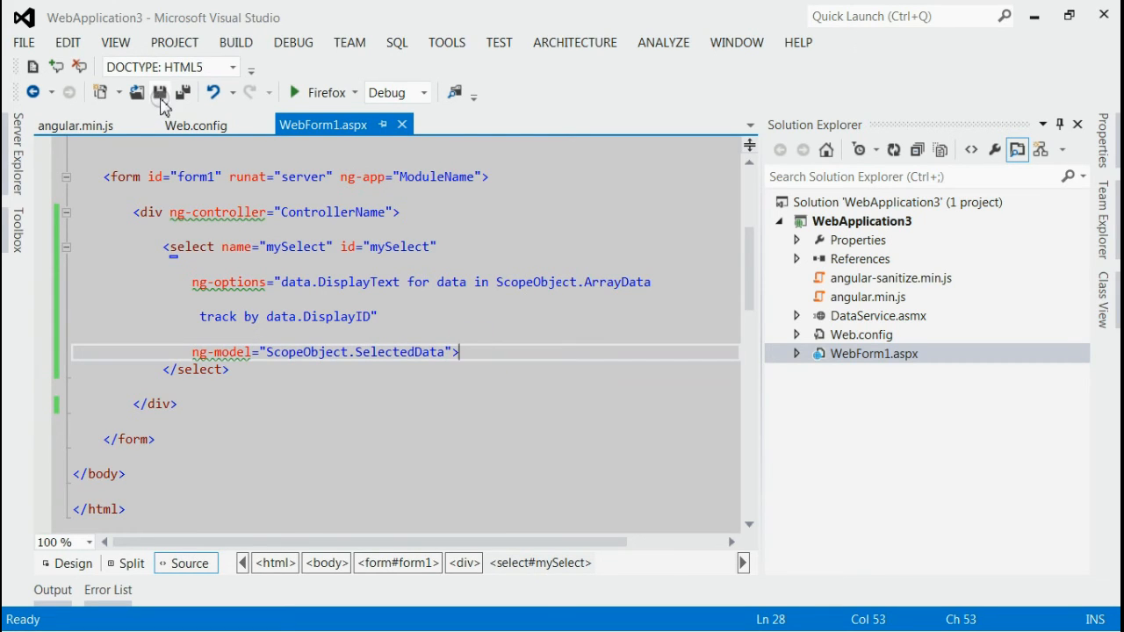
pyautogui.click(295, 92)
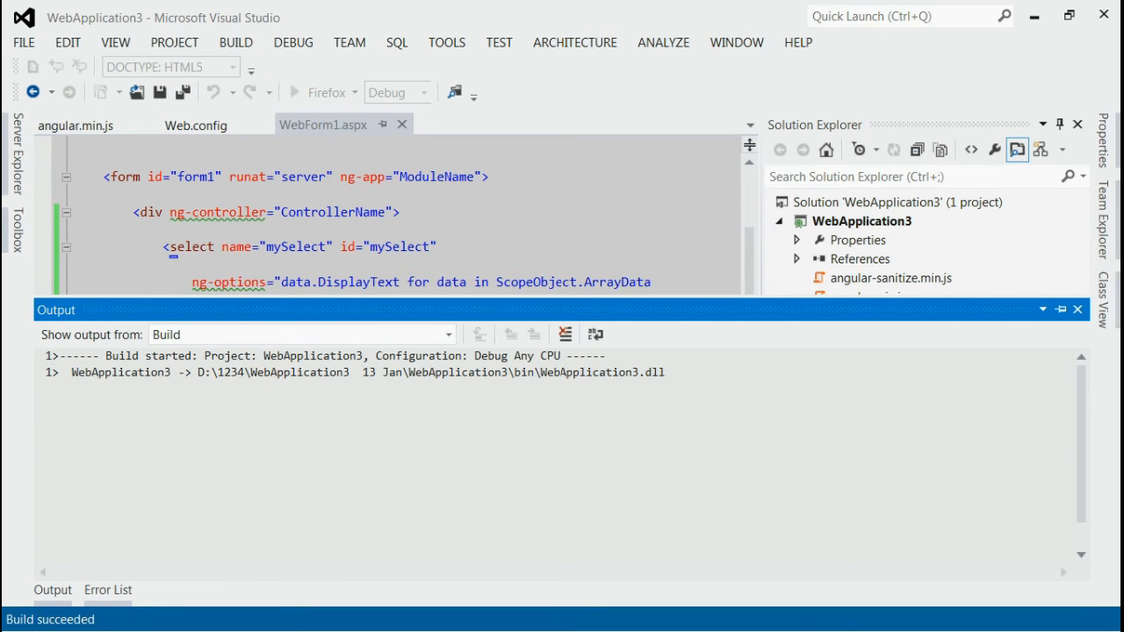
pyautogui.click(294, 92)
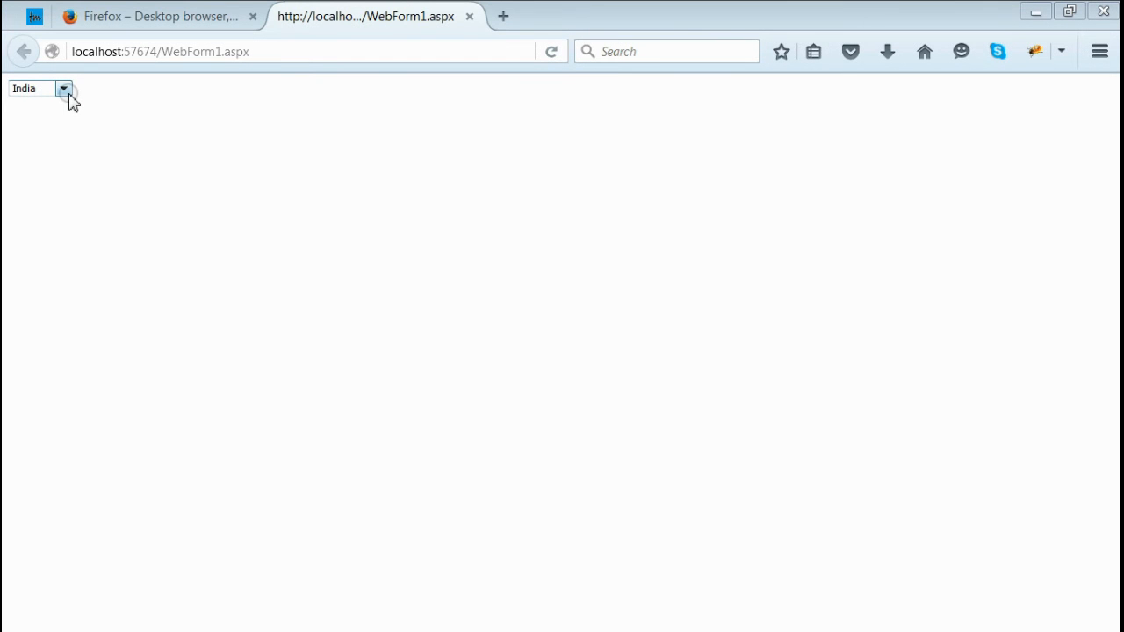
pyautogui.click(64, 88)
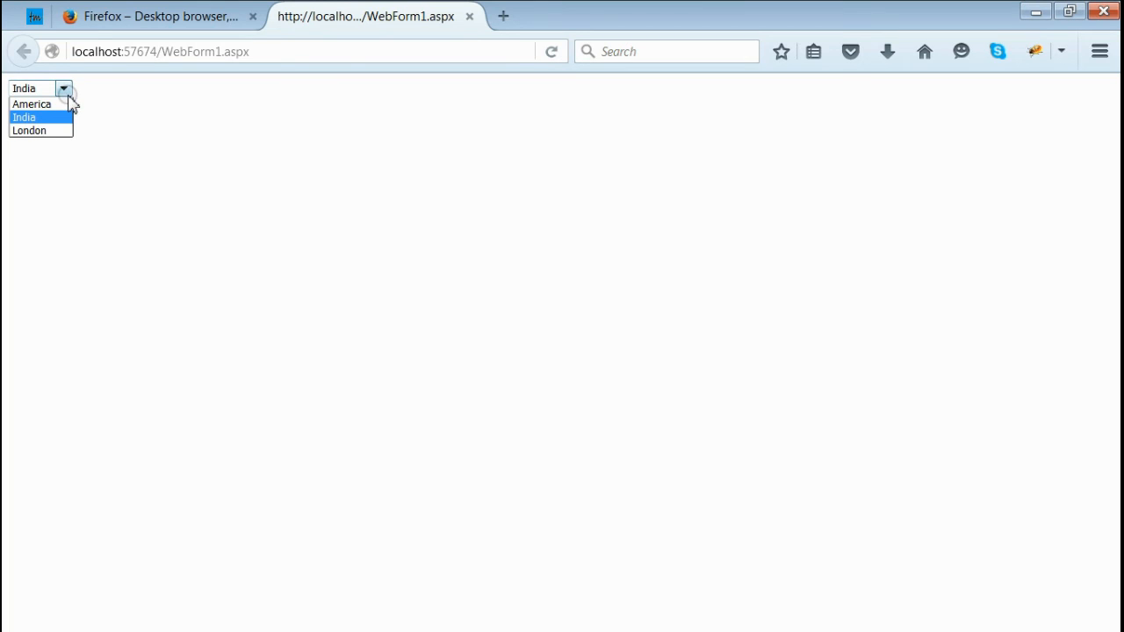
pyautogui.click(25, 117)
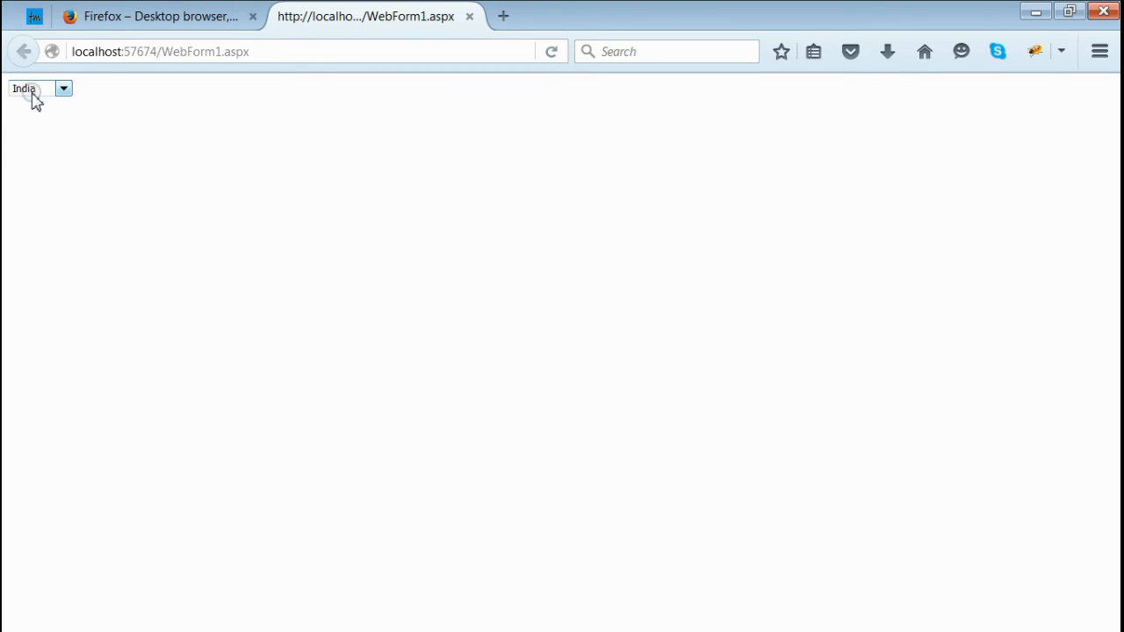
pyautogui.click(35, 18)
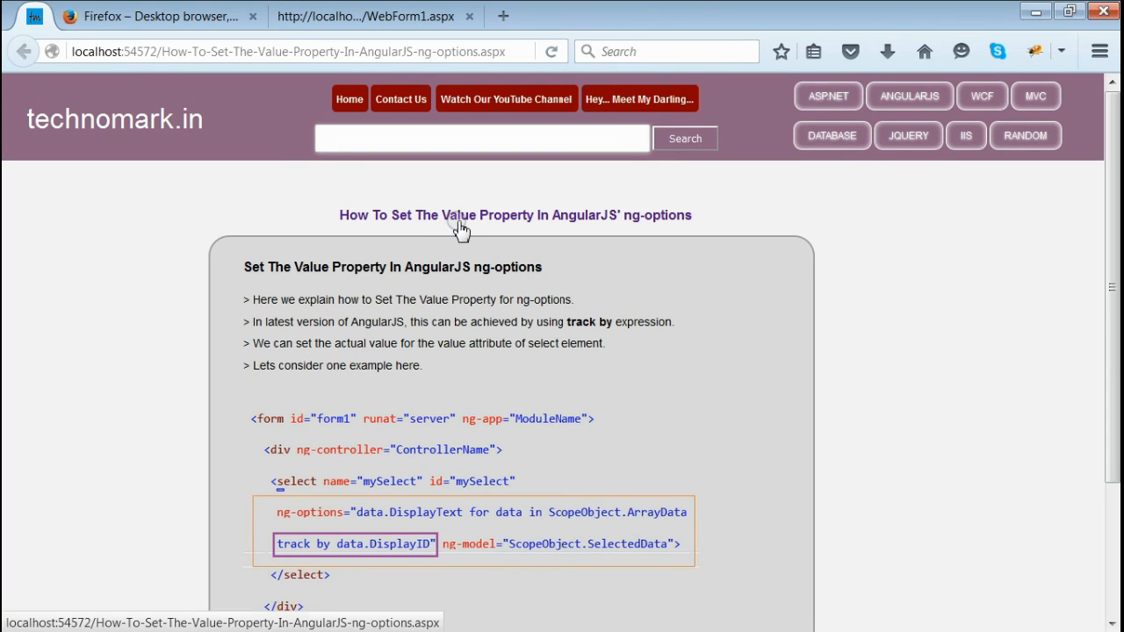
pyautogui.moveTo(632, 233)
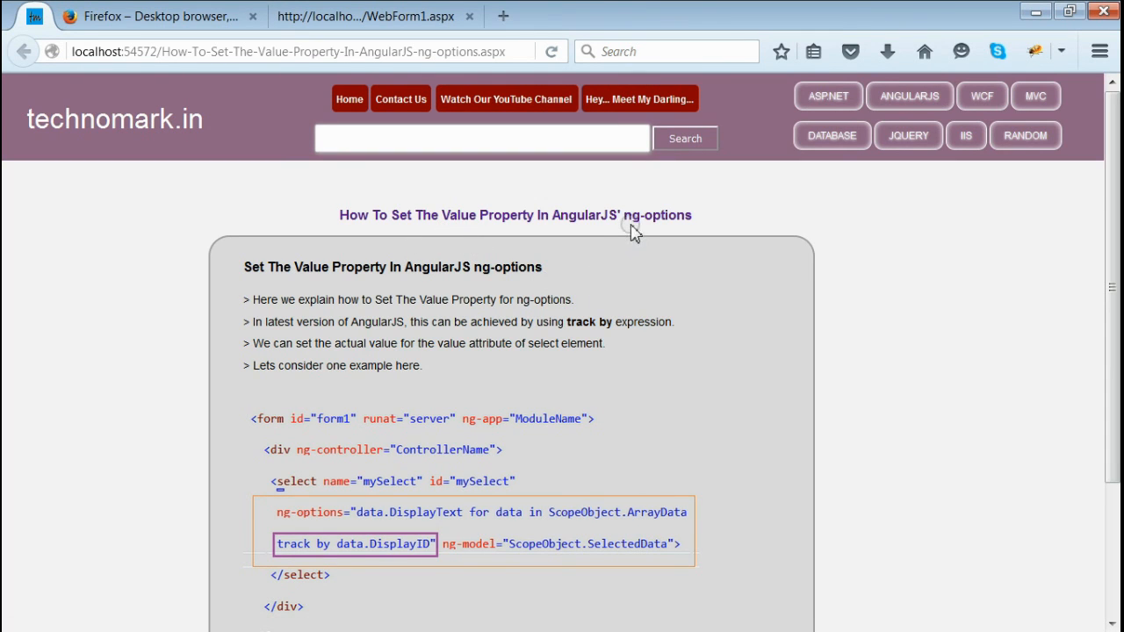
pyautogui.moveTo(606, 437)
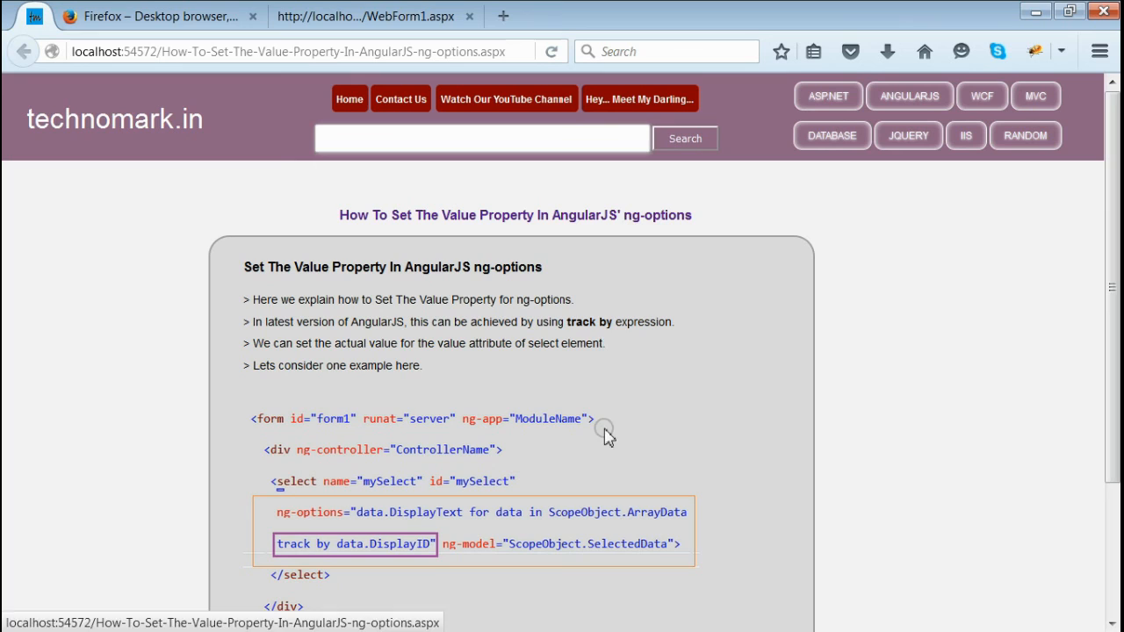
pyautogui.moveTo(566, 325)
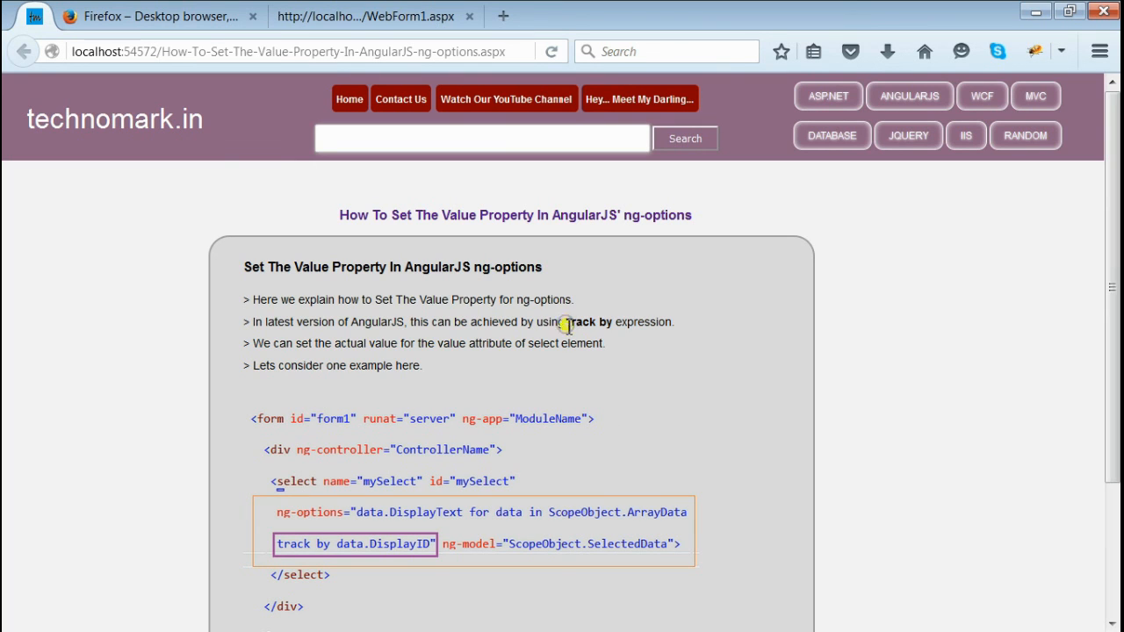
# Step: Highlight the phrase 'track by expression' in the technomark.in article
pyautogui.moveTo(567, 322); pyautogui.dragTo(676, 322)
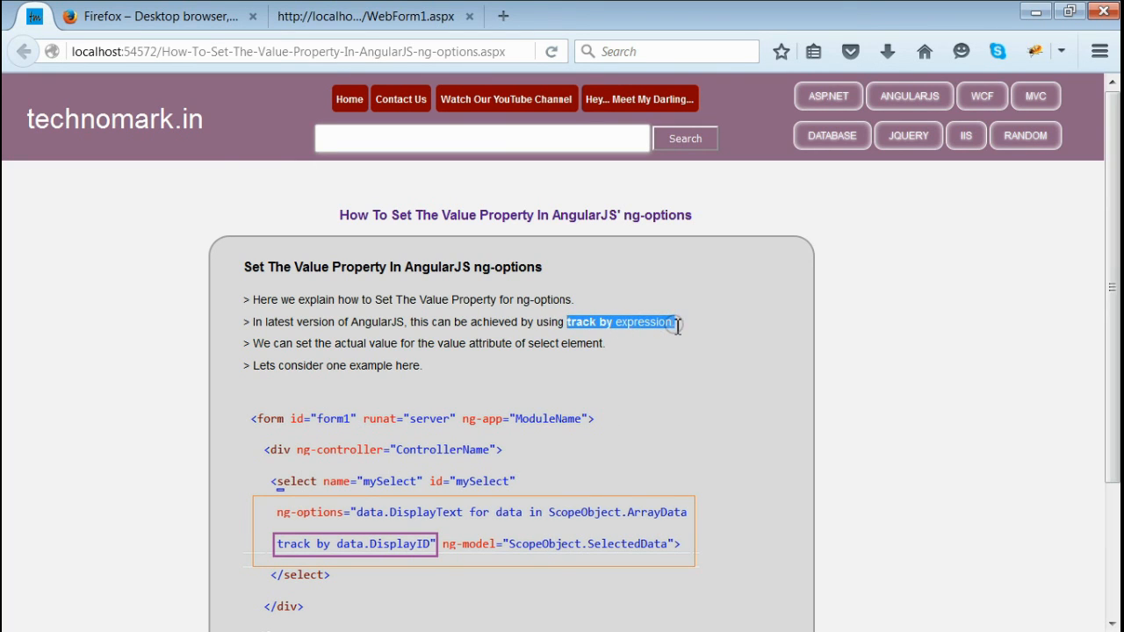